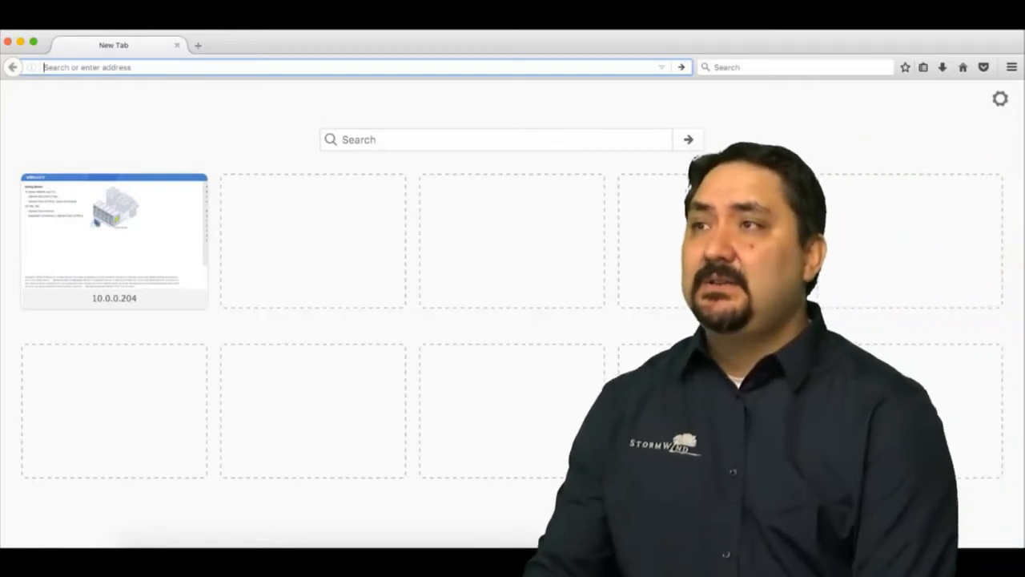
# Enter the address 10.0.0.204/ in the Firefox address bar.
pyautogui.write('10.0.0.204/')
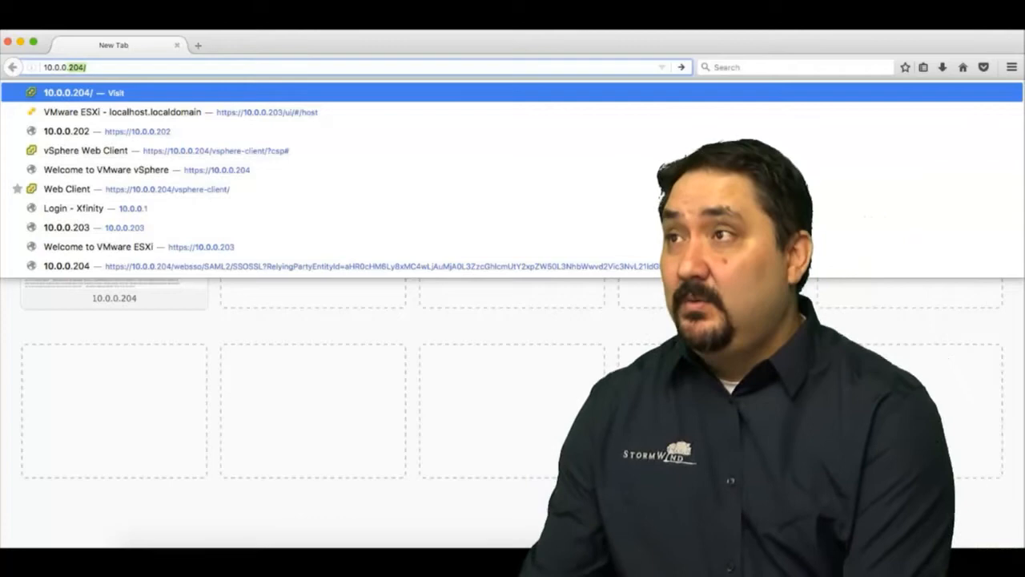
# Go to the ESXi host at 10.0.0.202 from the address bar.
pyautogui.write('10.0.0.202')
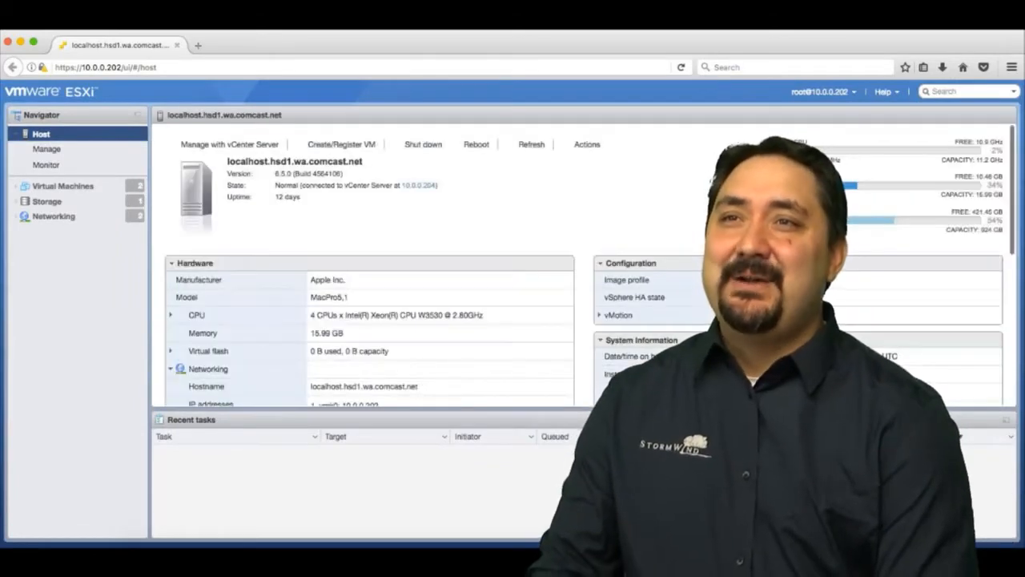
# Log out of the host session and submit the root credentials to log in again.
pyautogui.click(816, 92)
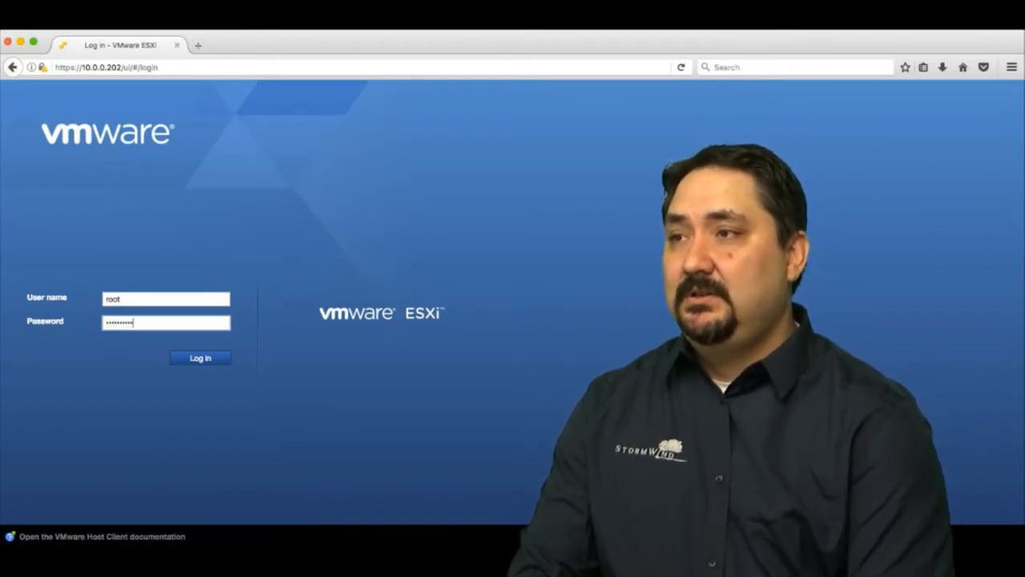
pyautogui.click(200, 358)
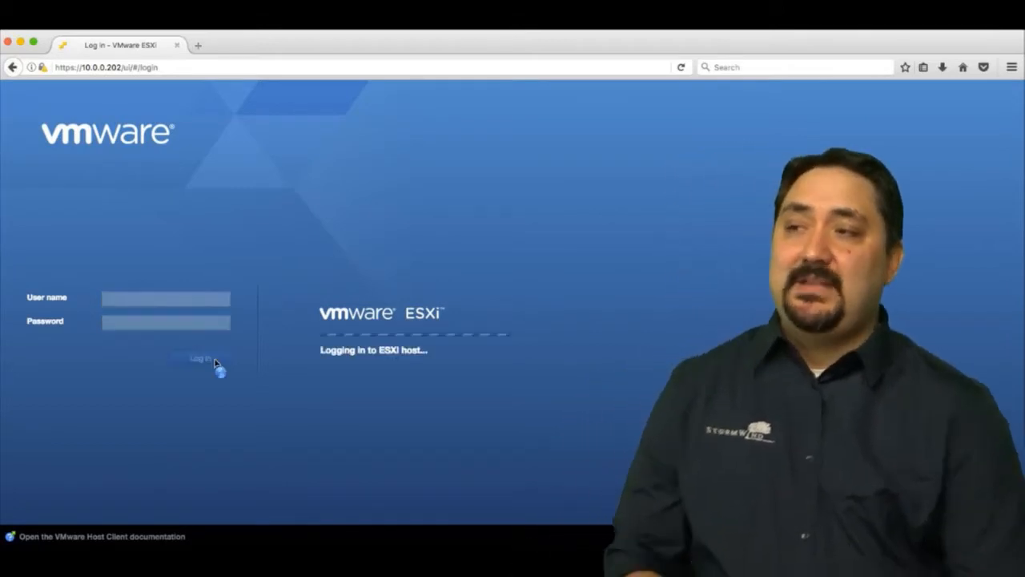
# Finish the root login and scroll through the Hardware, Networking, Storage and Performance summary panels.
pyautogui.click(198, 358)
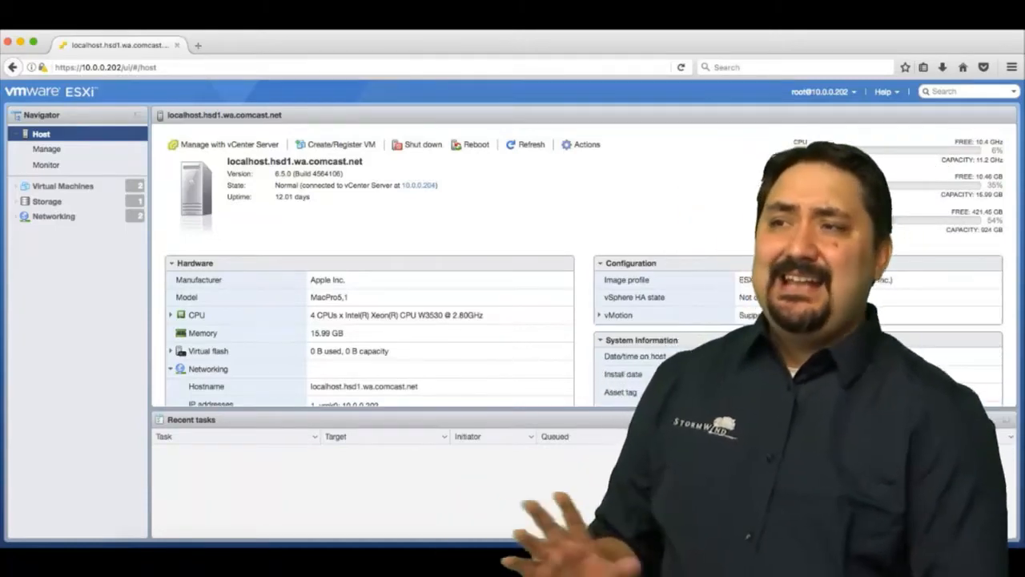
pyautogui.scroll(-3)
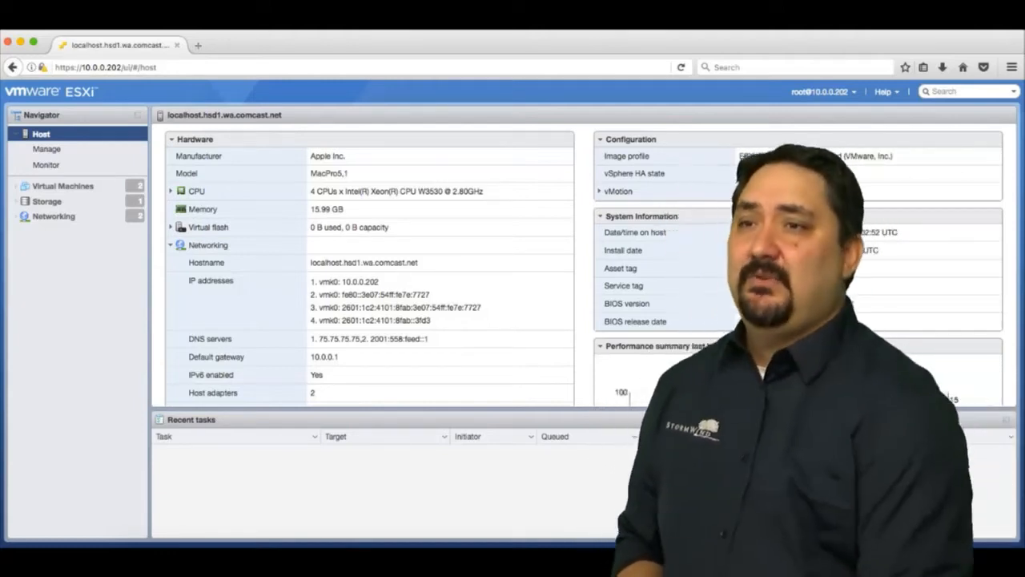
pyautogui.scroll(-3)
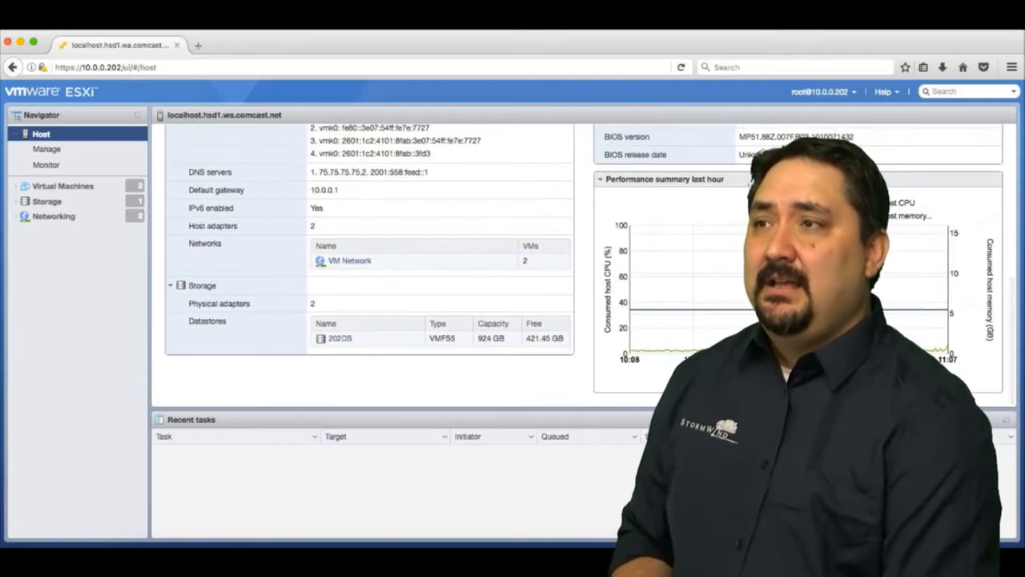
pyautogui.scroll(3)
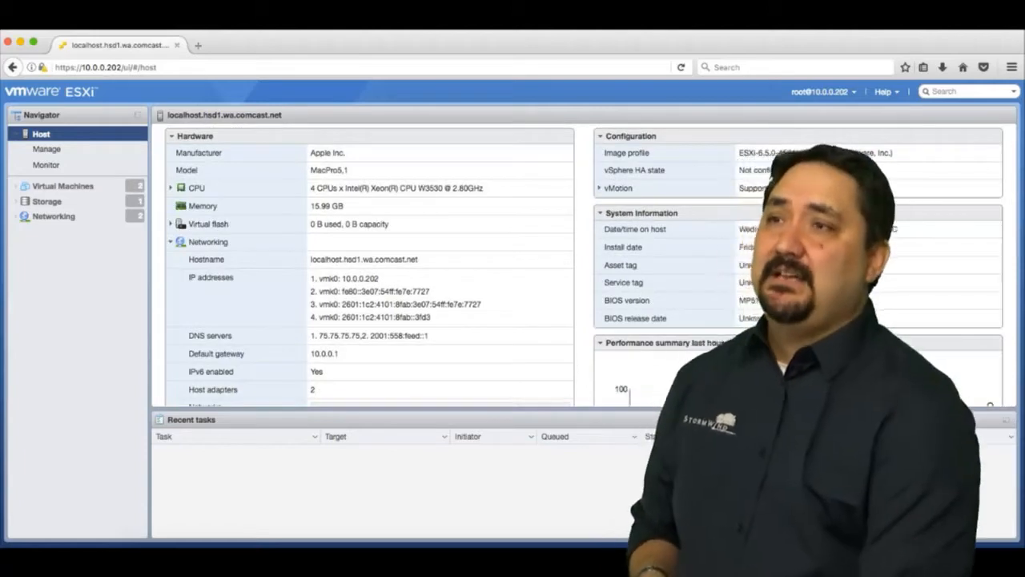
# Select Host, then Manage, to show the 123 installed packages.
pyautogui.click(40, 133)
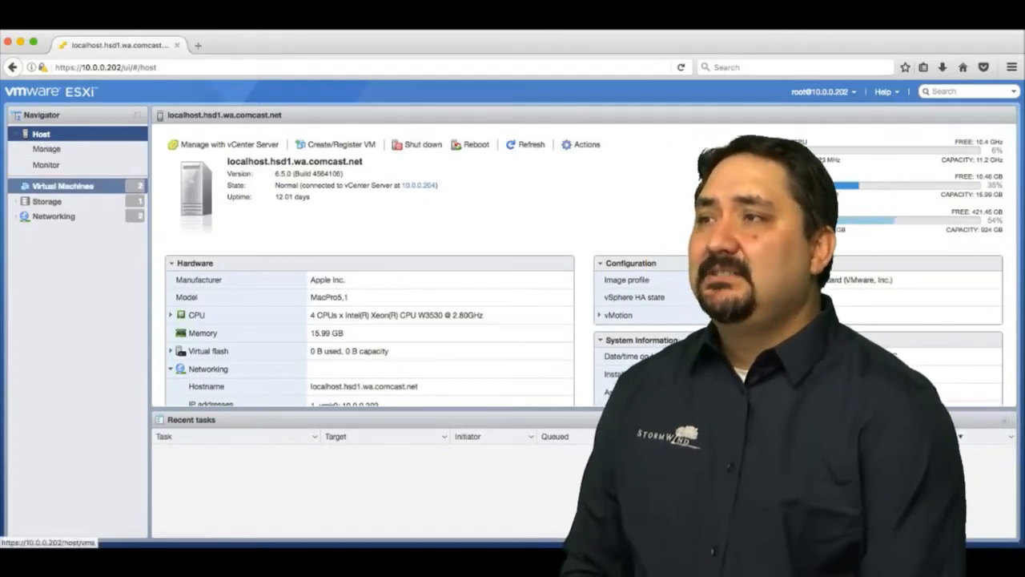
pyautogui.click(63, 185)
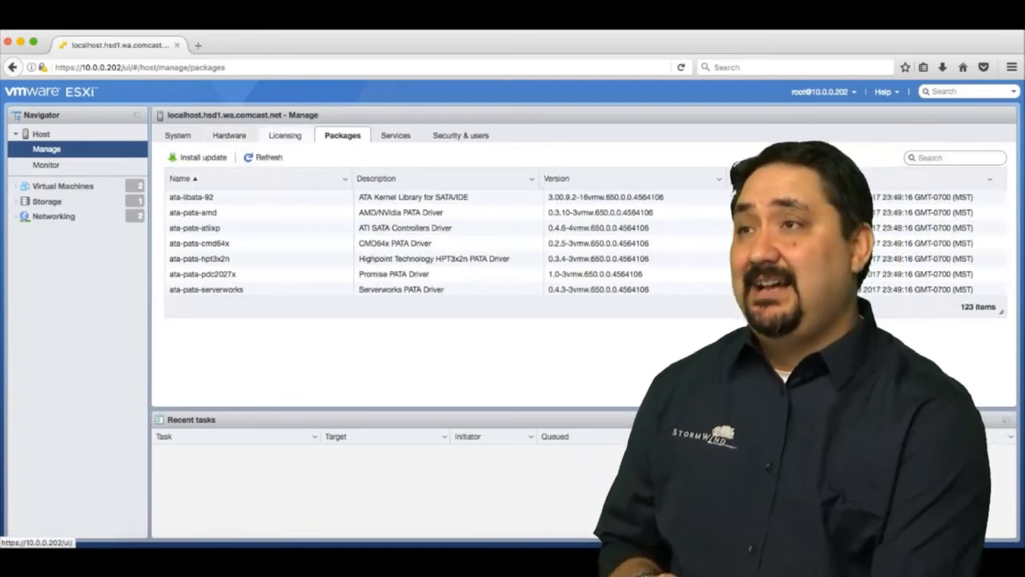
# Scroll through the 65 PCI devices under Manage > Hardware.
pyautogui.click(230, 135)
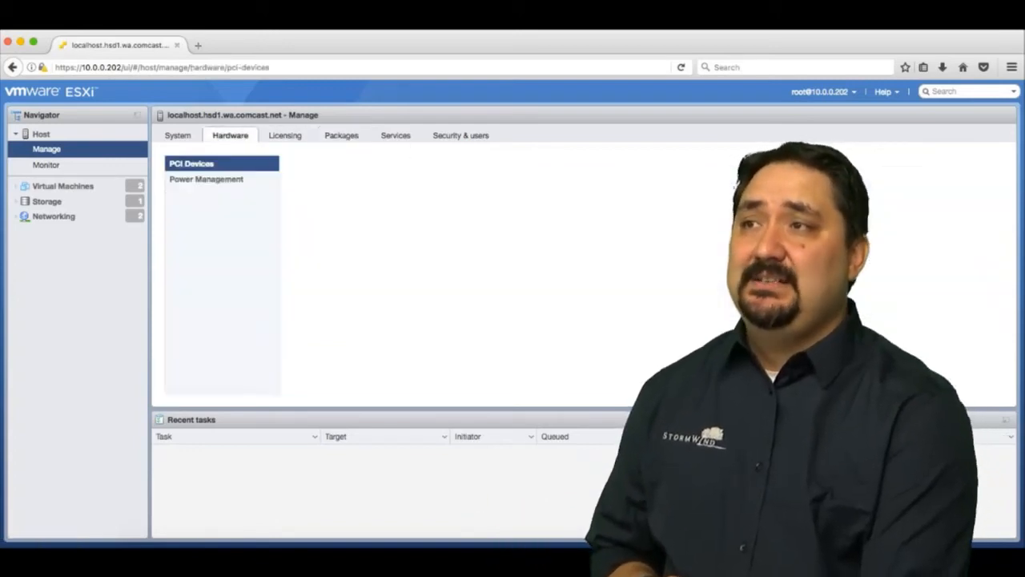
pyautogui.click(190, 164)
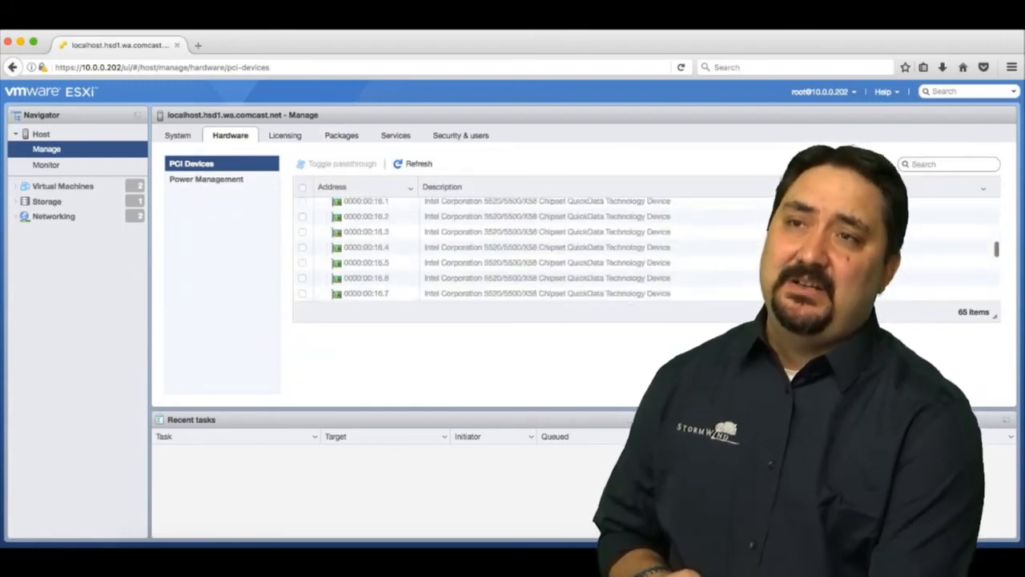
pyautogui.scroll(-3)
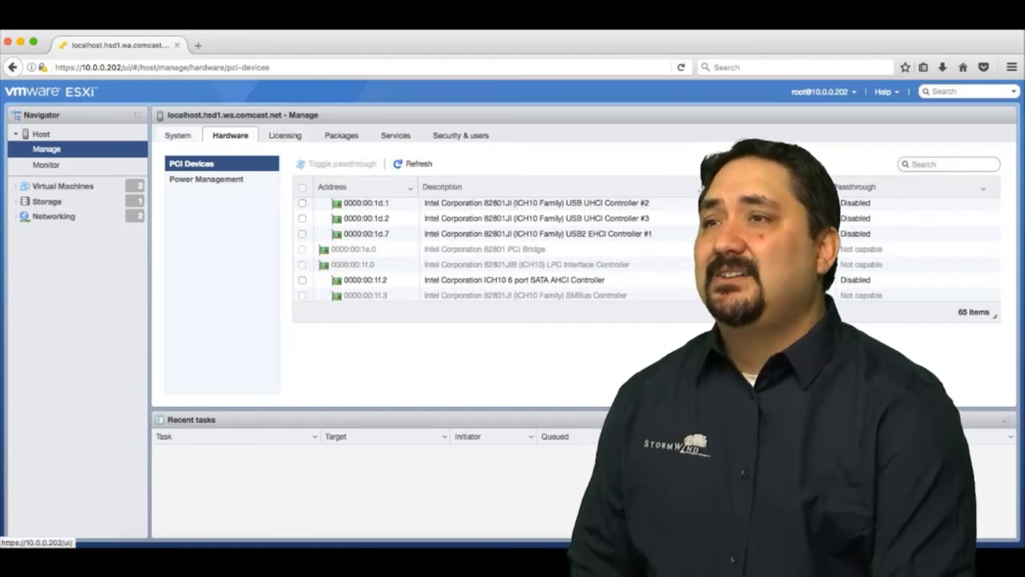
# Check the System swap settings, then bring up the host's Monitor performance view.
pyautogui.click(178, 134)
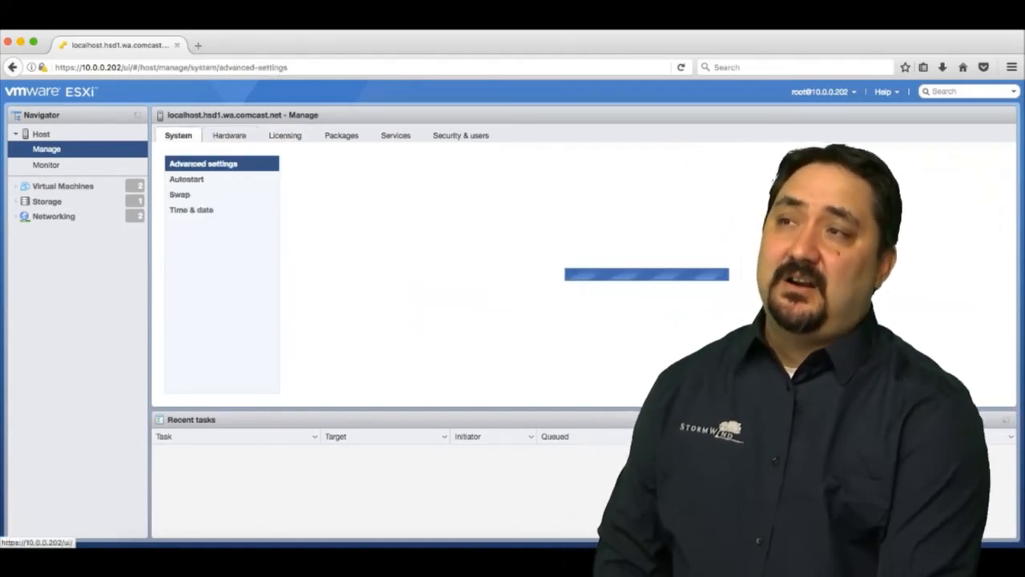
pyautogui.click(179, 193)
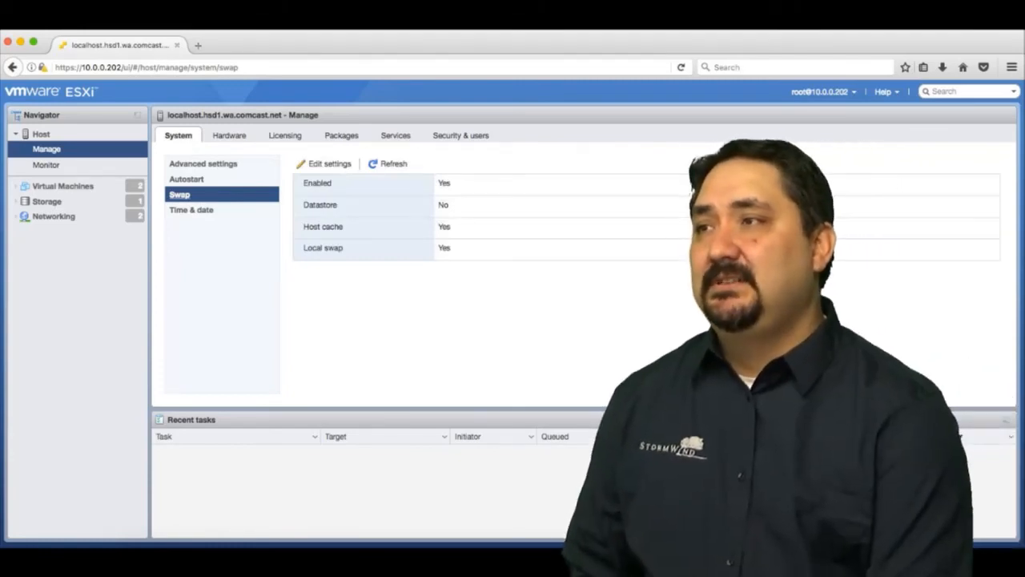
pyautogui.click(45, 165)
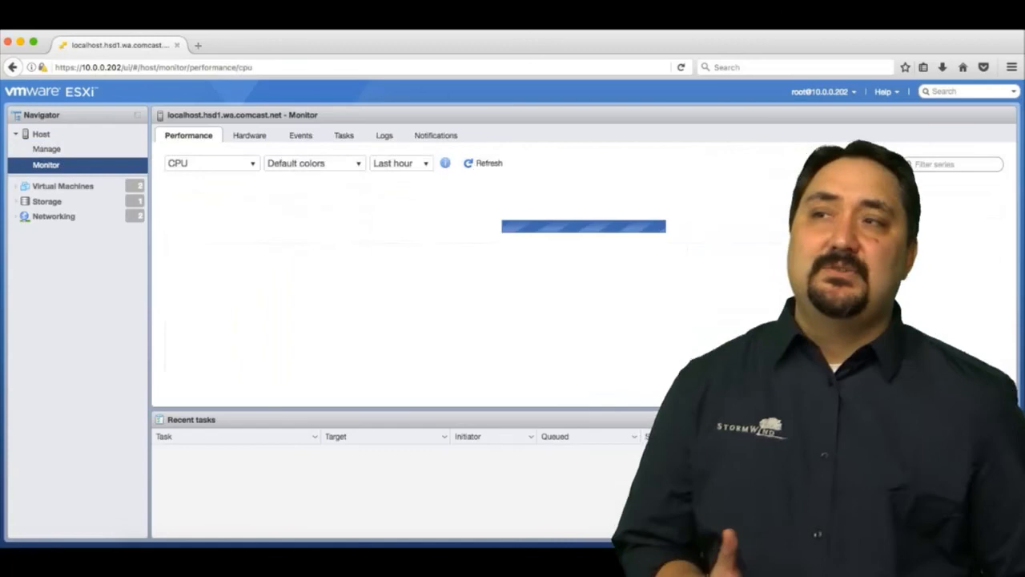